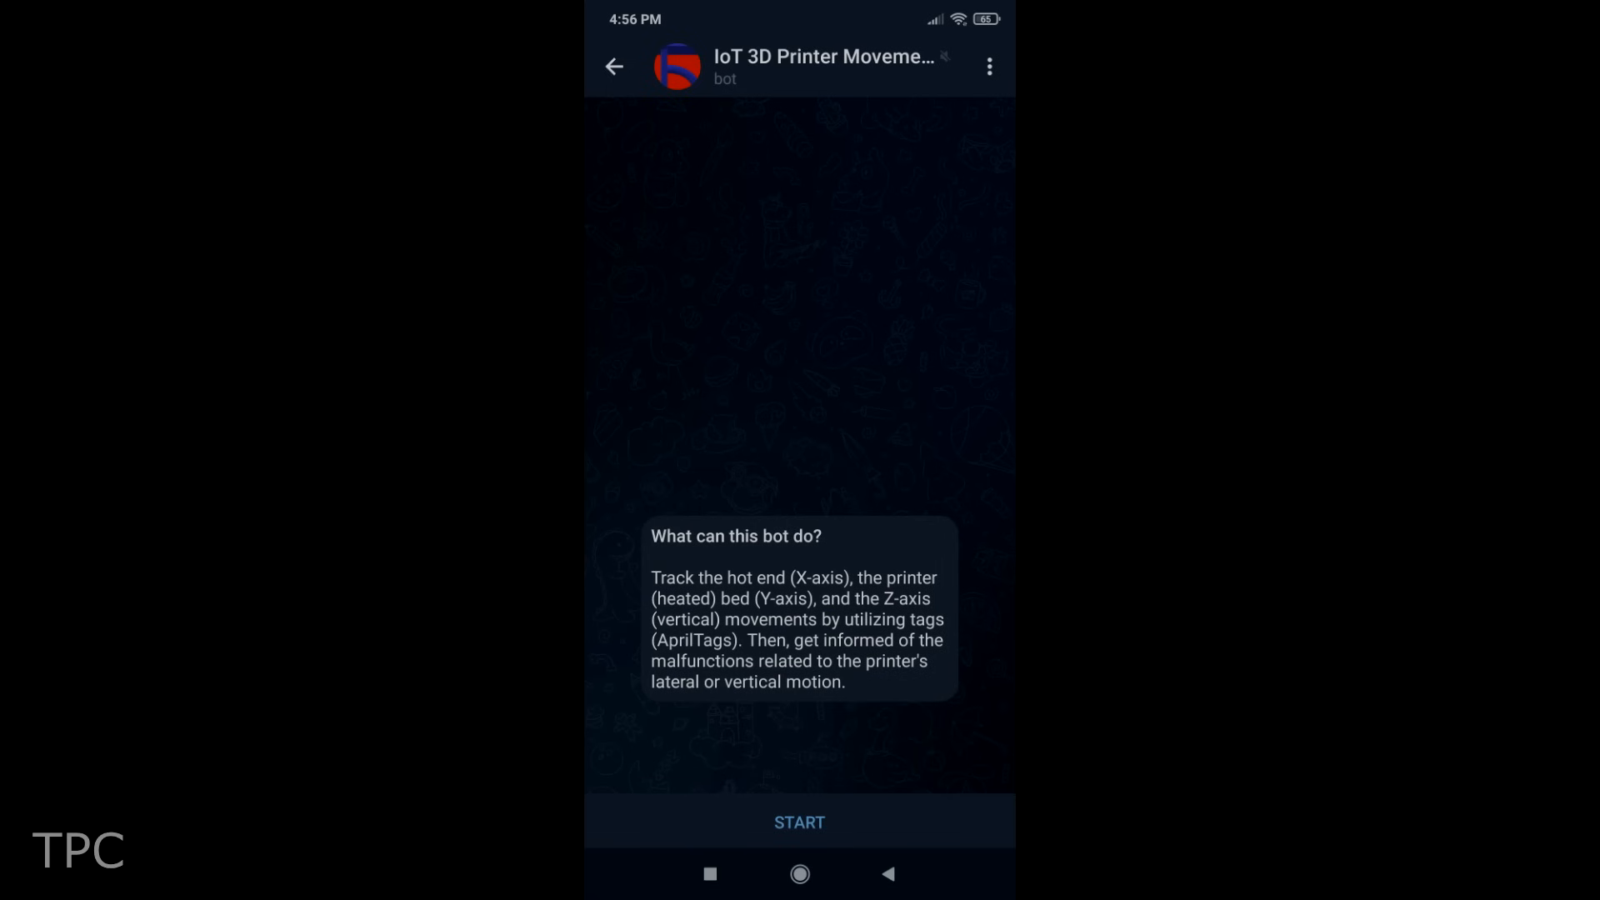
Show the full Octopart descriptions for Adafruit's 1231 ADXL345 accelerometer breakout
{"action": "left_click", "coordinate": [800, 822]}
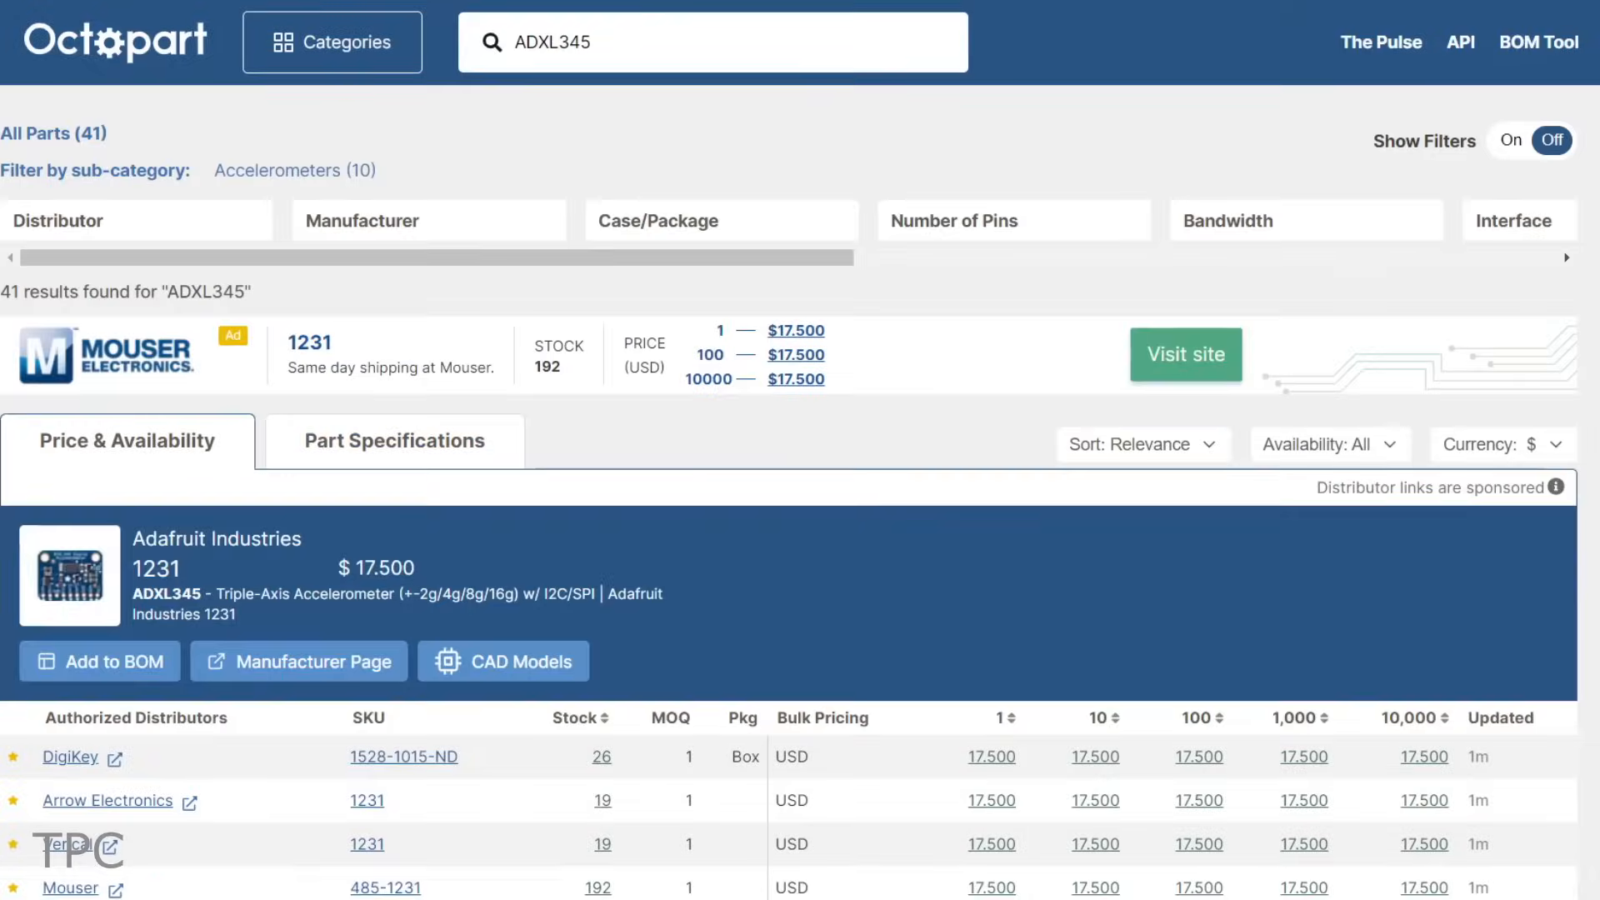
{"action": "left_click", "coordinate": [1514, 738]}
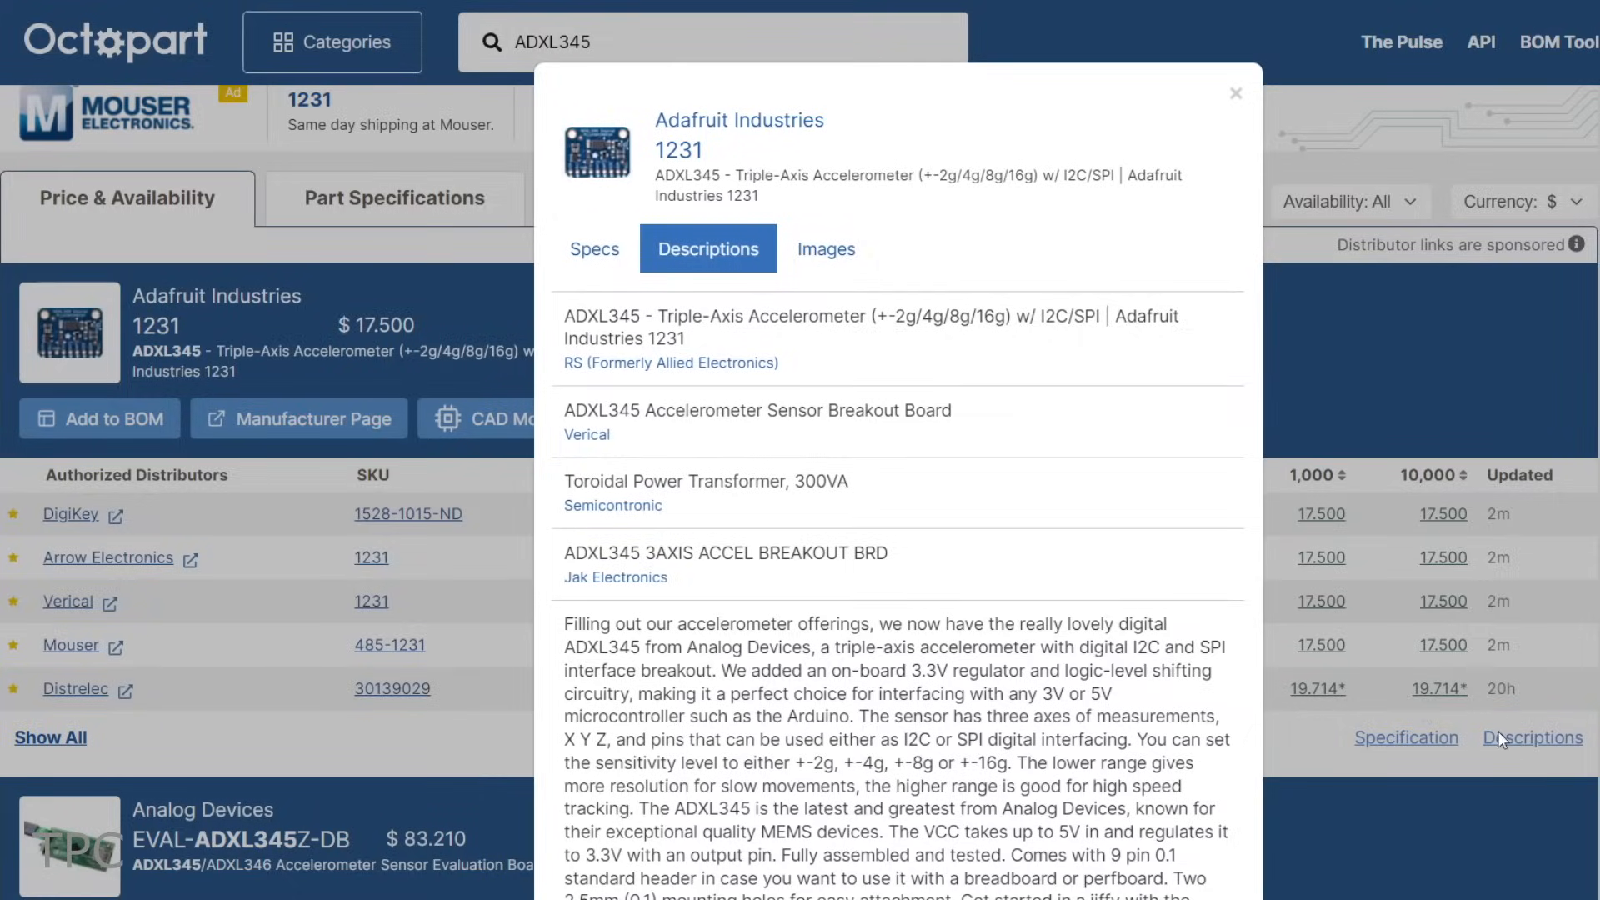